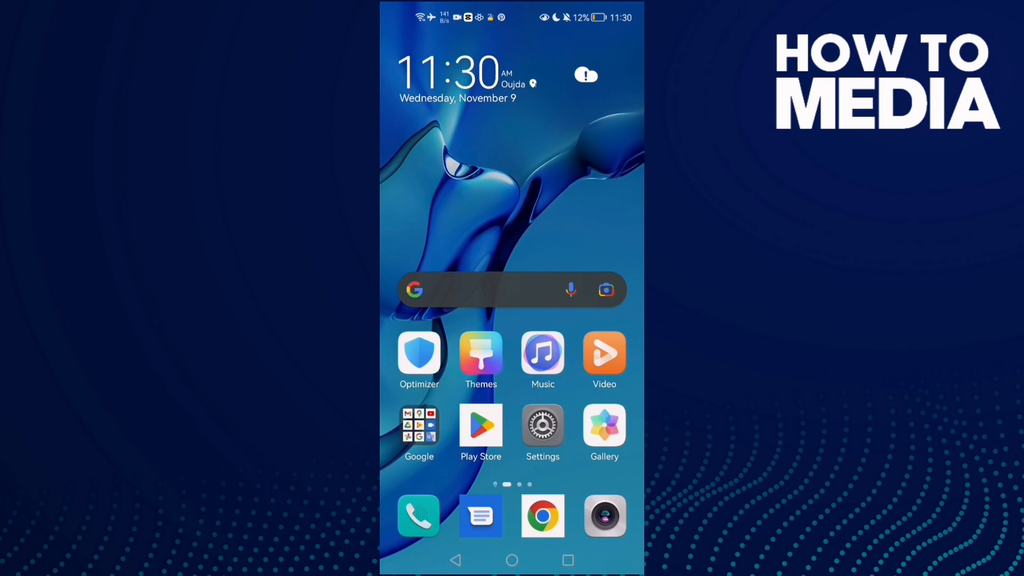
- Launch the Settings app from the home screen
{"action": "left_click", "coordinate": [541, 428]}
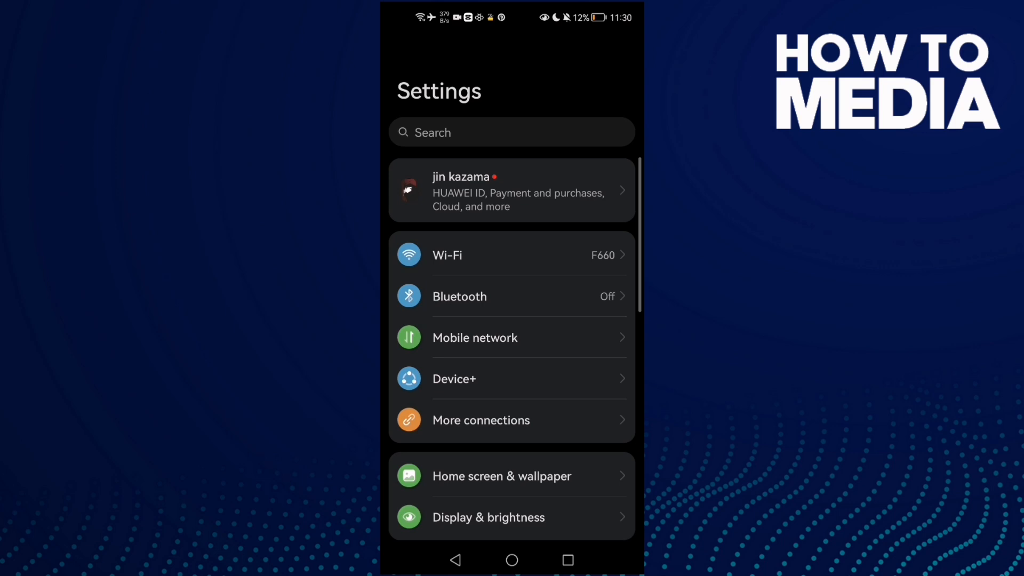
- Review the battery power modes, then open Facebook's App info page (493 MB storage)
{"action": "scroll", "scroll_direction": "down", "scroll_amount": 3}
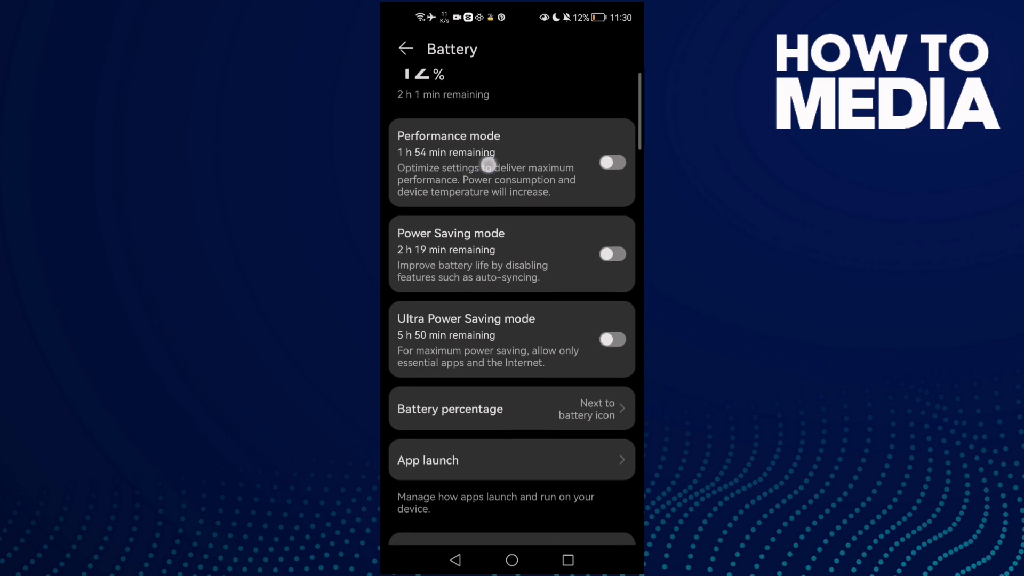
{"action": "left_click", "coordinate": [612, 163]}
{"action": "type", "text": "faceb"}
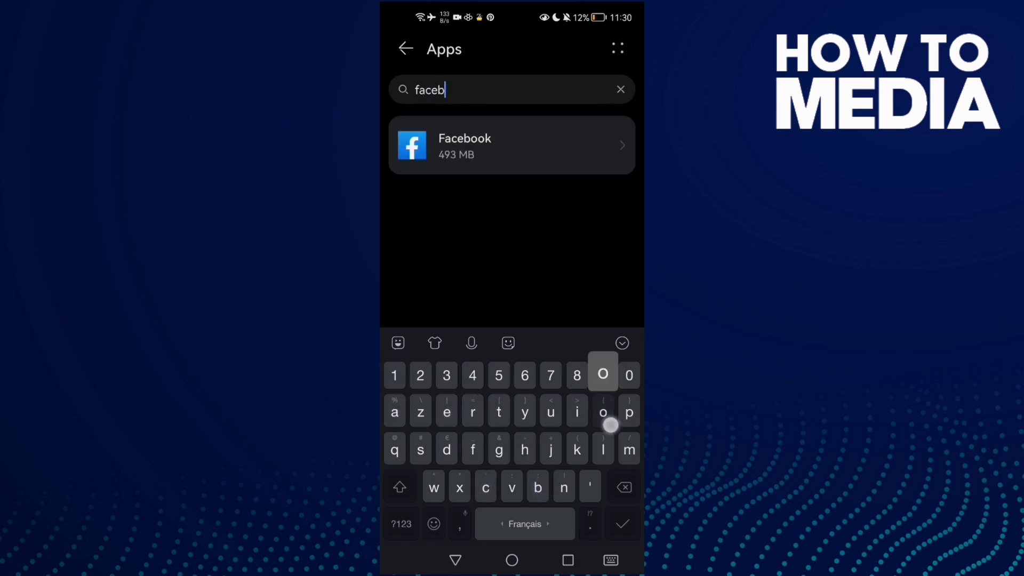
{"action": "left_click", "coordinate": [511, 145]}
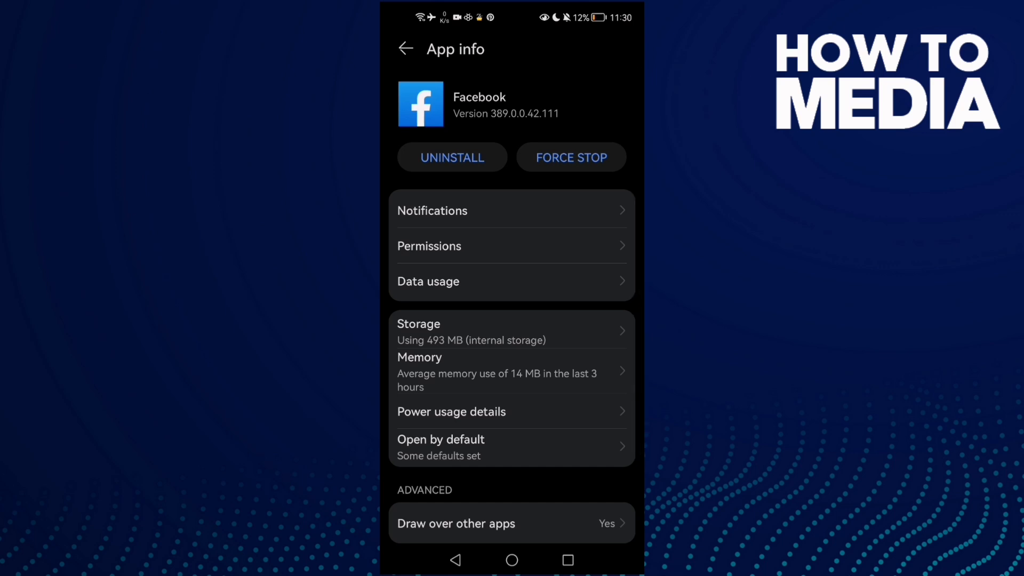
- Force-stop Facebook and confirm in the warning dialog
{"action": "left_click", "coordinate": [570, 156]}
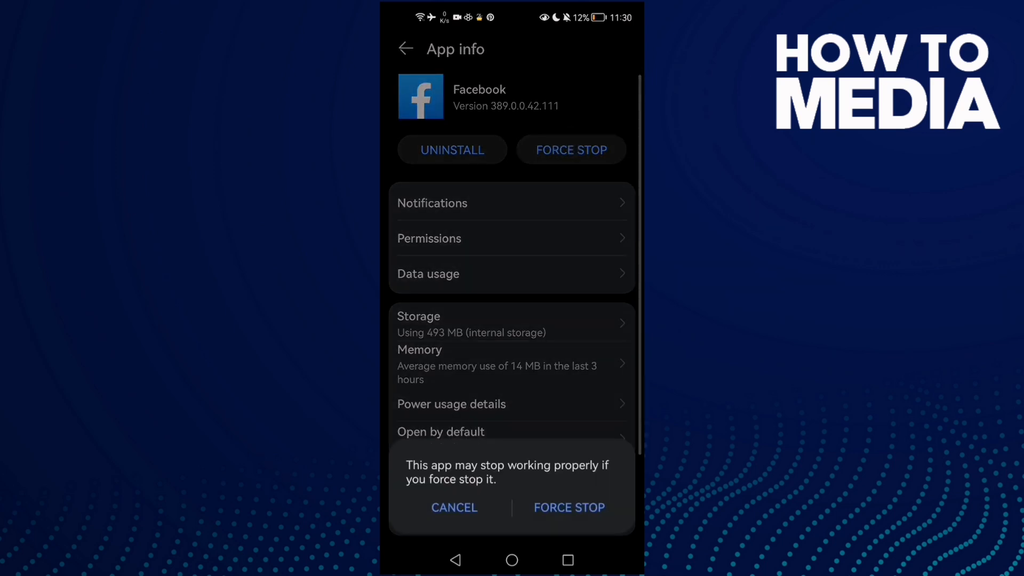
{"action": "left_click", "coordinate": [453, 508]}
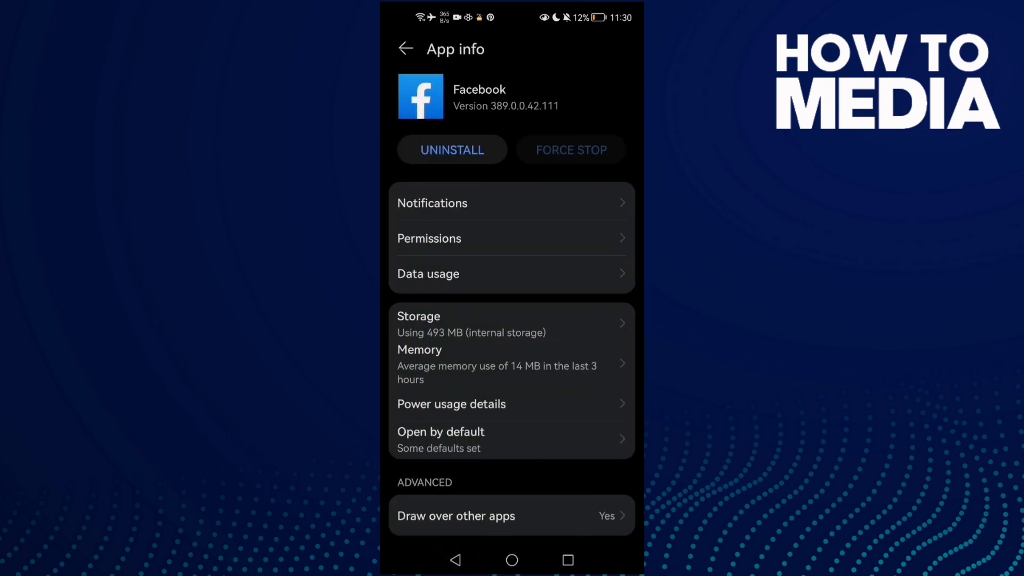
{"action": "scroll", "scroll_direction": "down", "scroll_amount": 3}
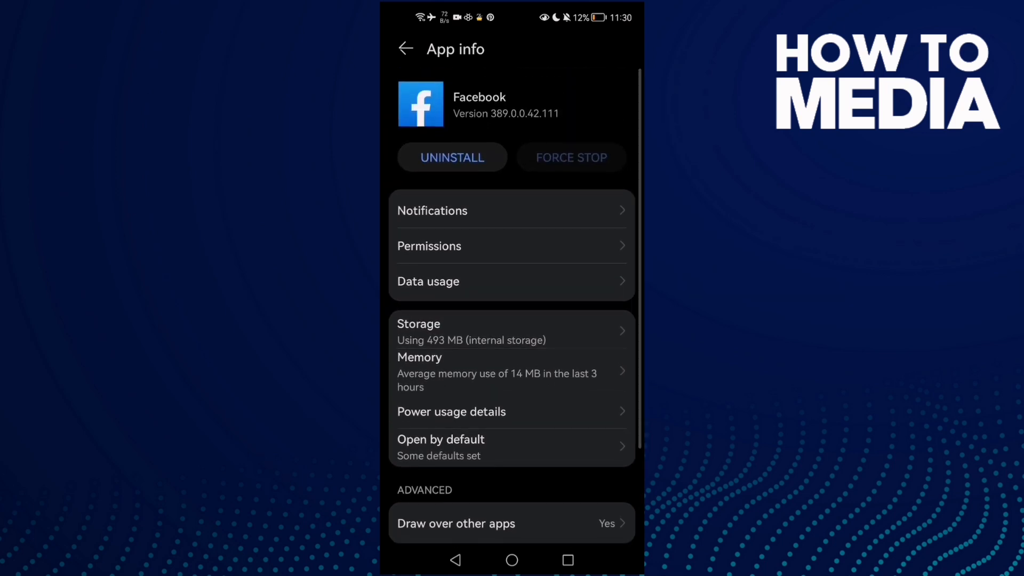
- Open Facebook's storage (290 MB data, 303 kB cache) and request clearing its data
{"action": "left_click", "coordinate": [511, 331]}
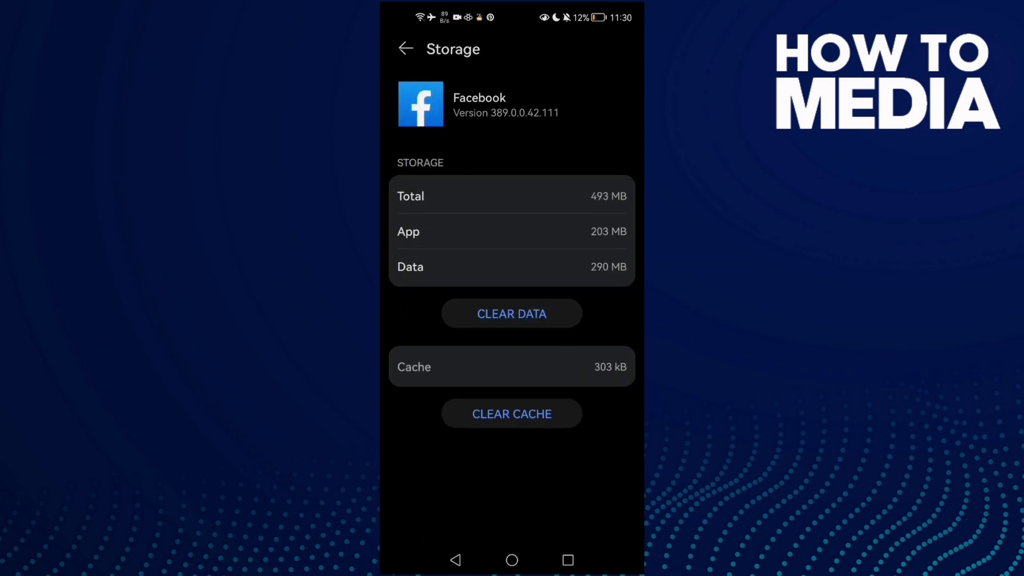
{"action": "left_click", "coordinate": [511, 313]}
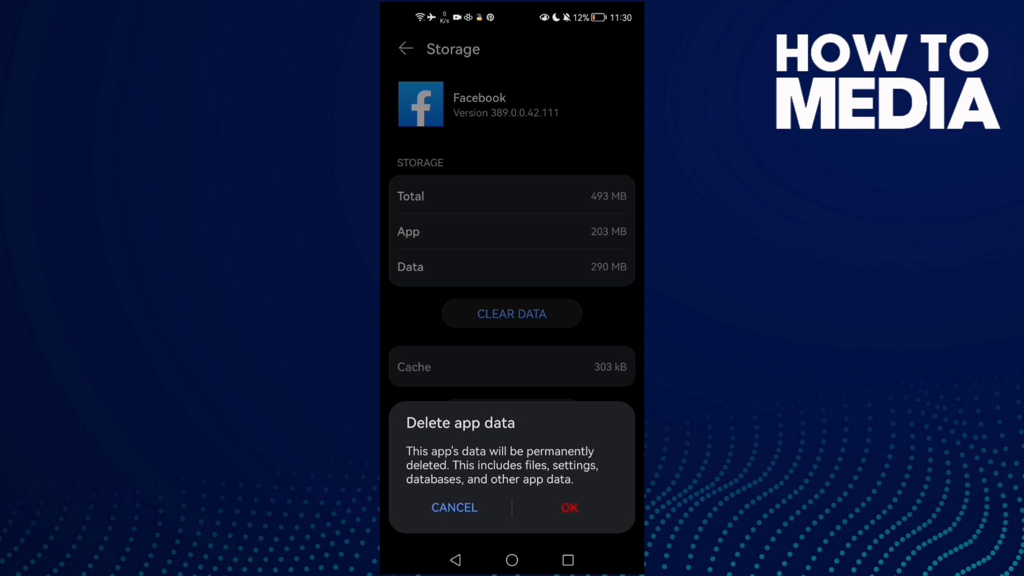